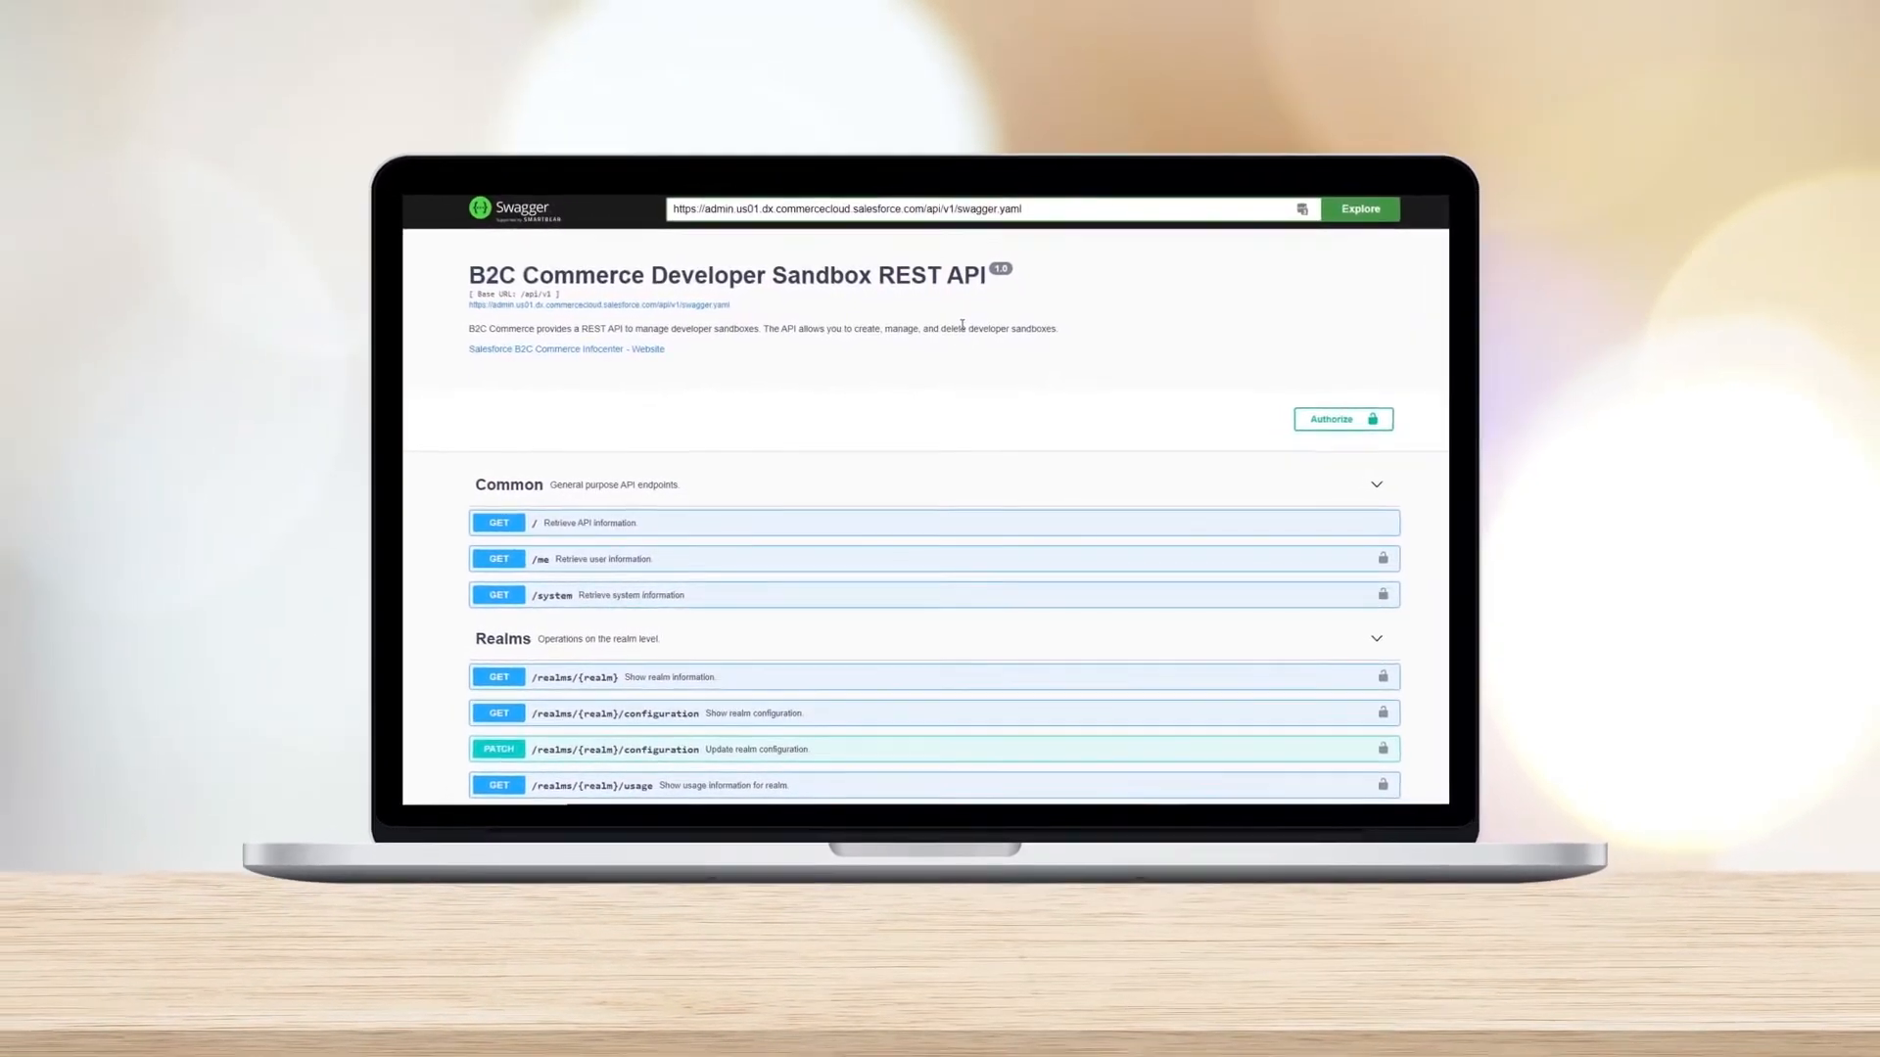
- Expand POST /sandboxes under Sandboxes to view the ProvisioningRequest example body
scroll("down", 3)
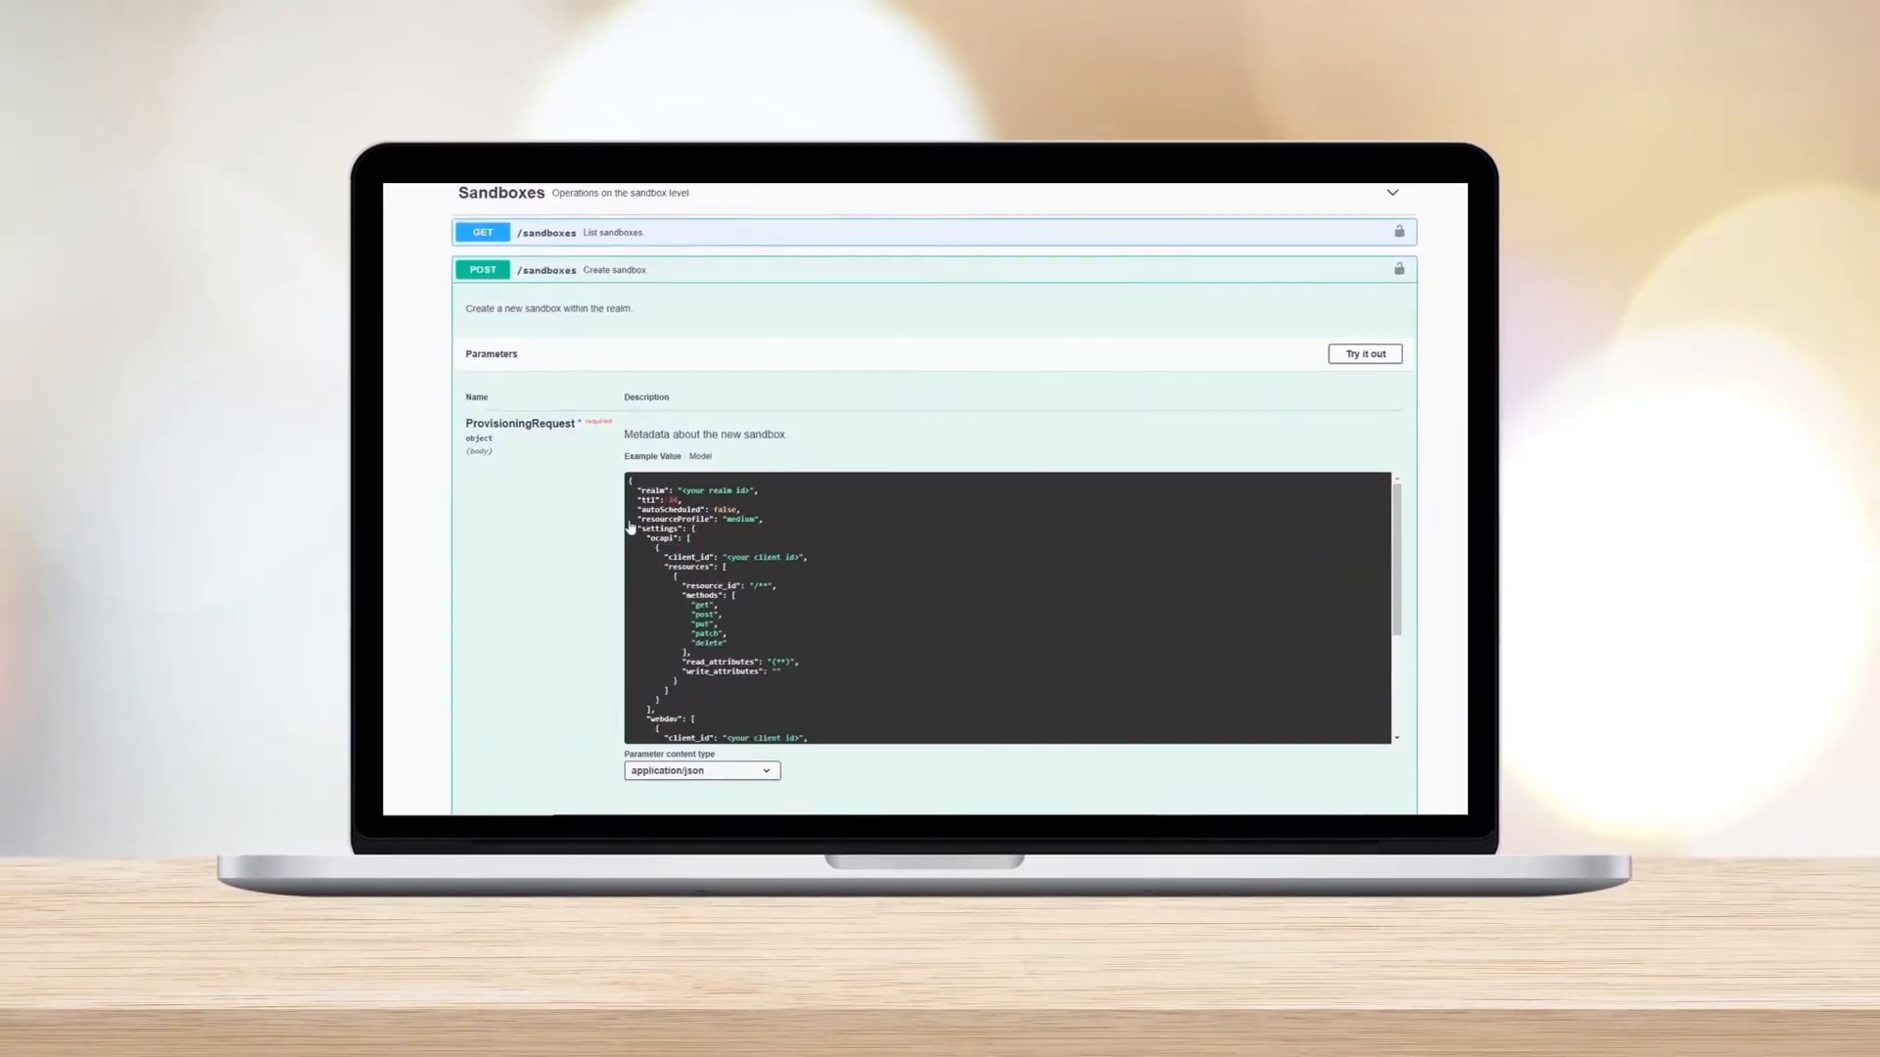
left_click(1364, 353)
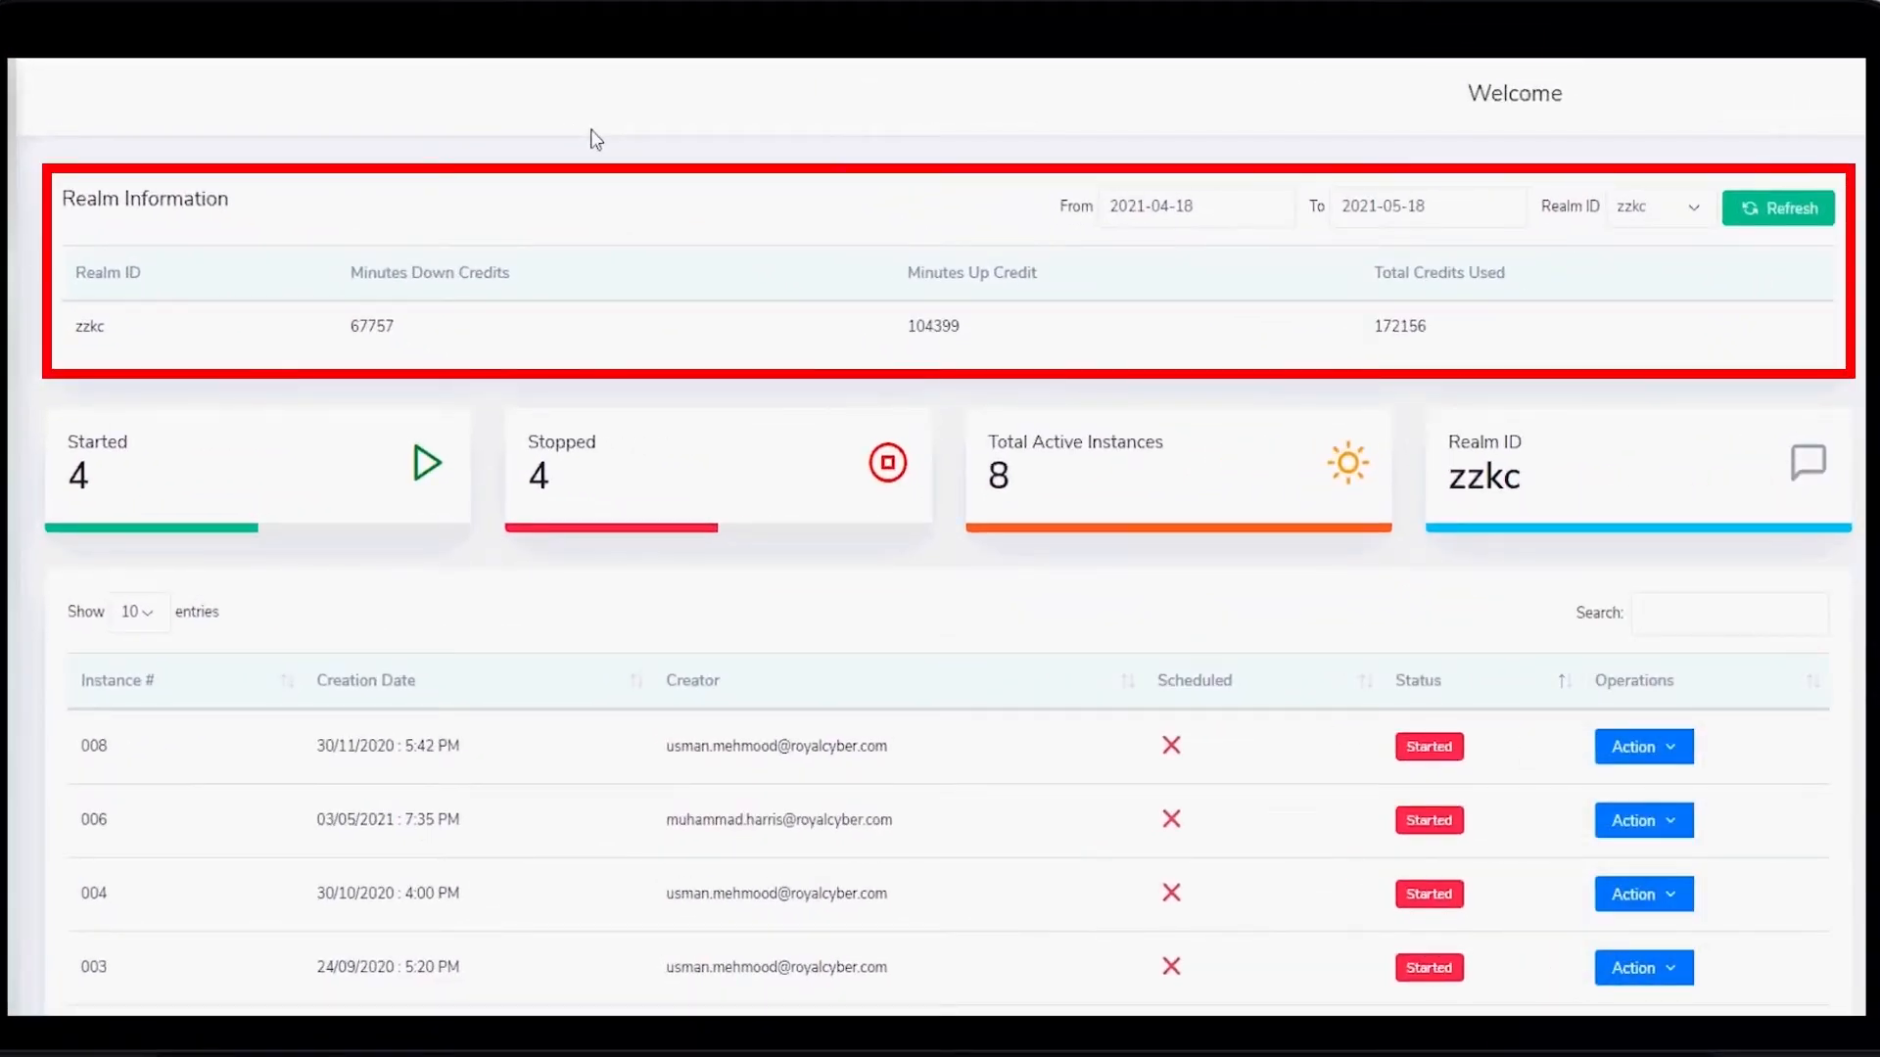
- Change the credits period start to 2021-03-08 and view realm zzkc's eight instances
left_click(1194, 207)
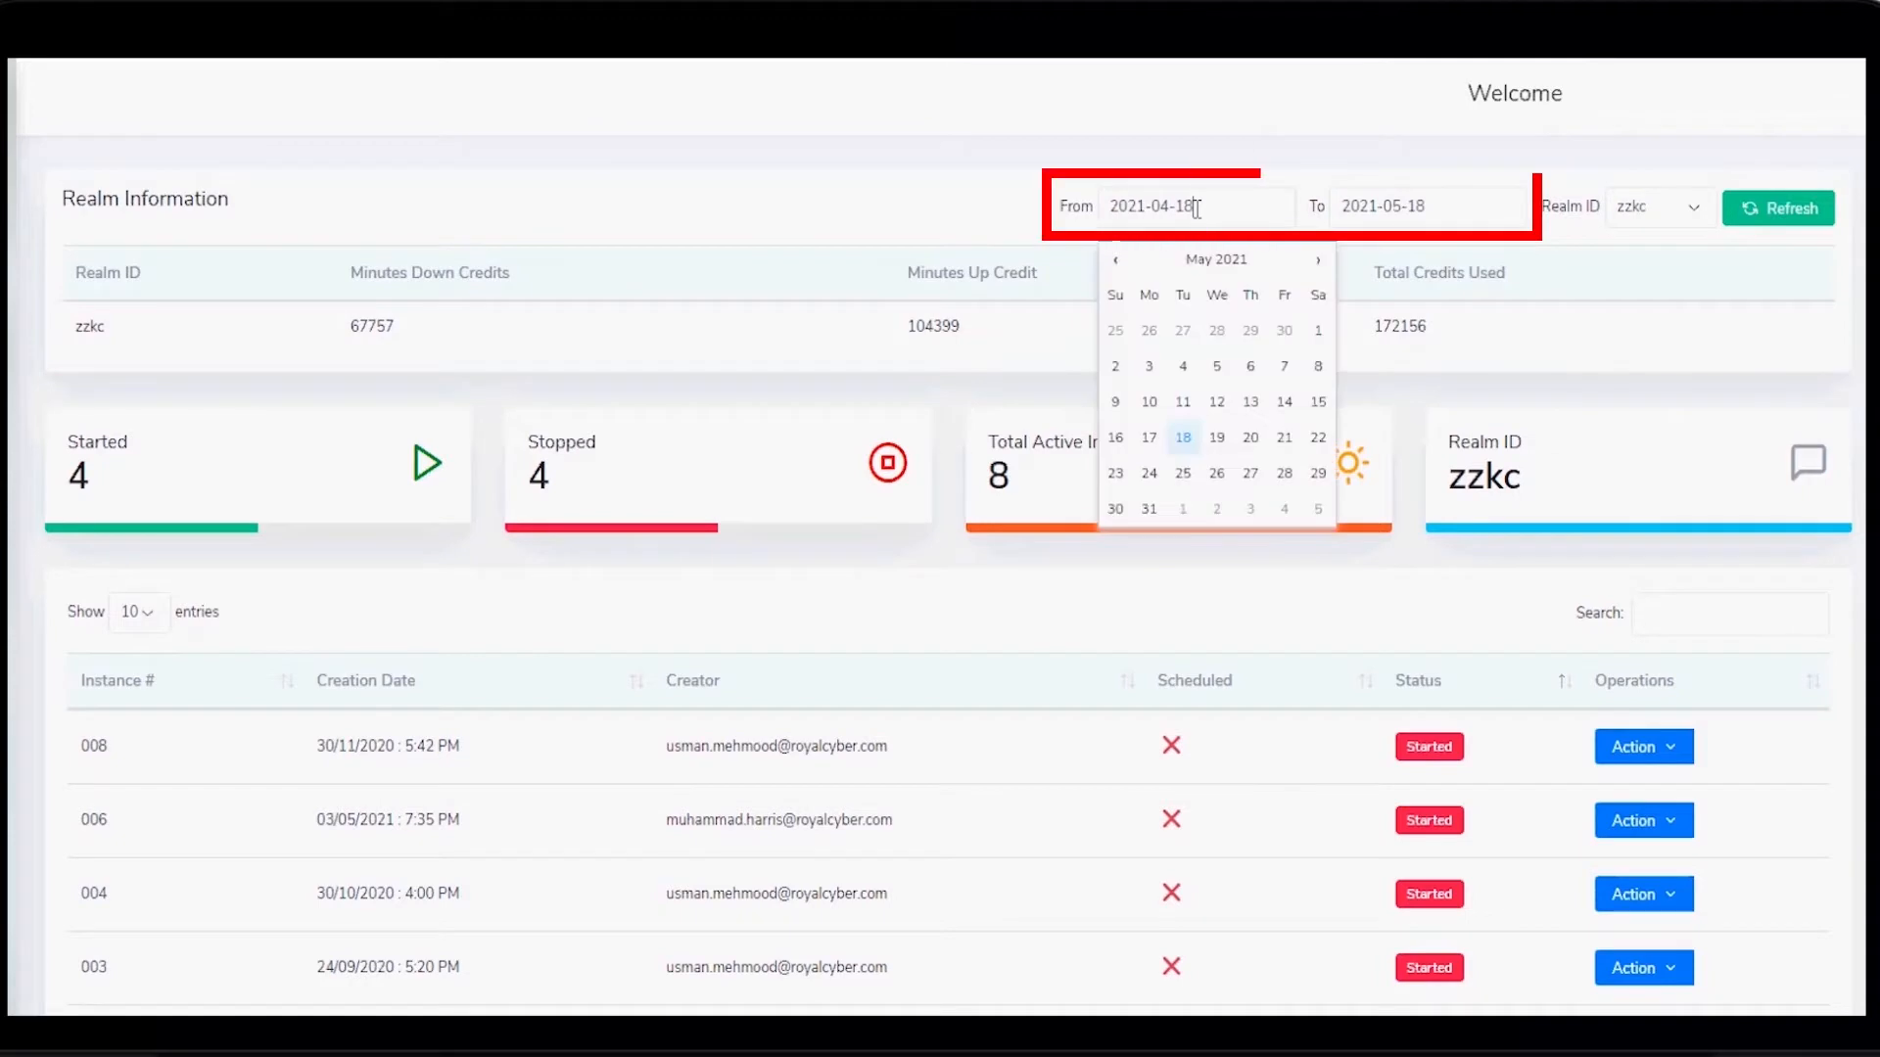
mouse_move(1147, 438)
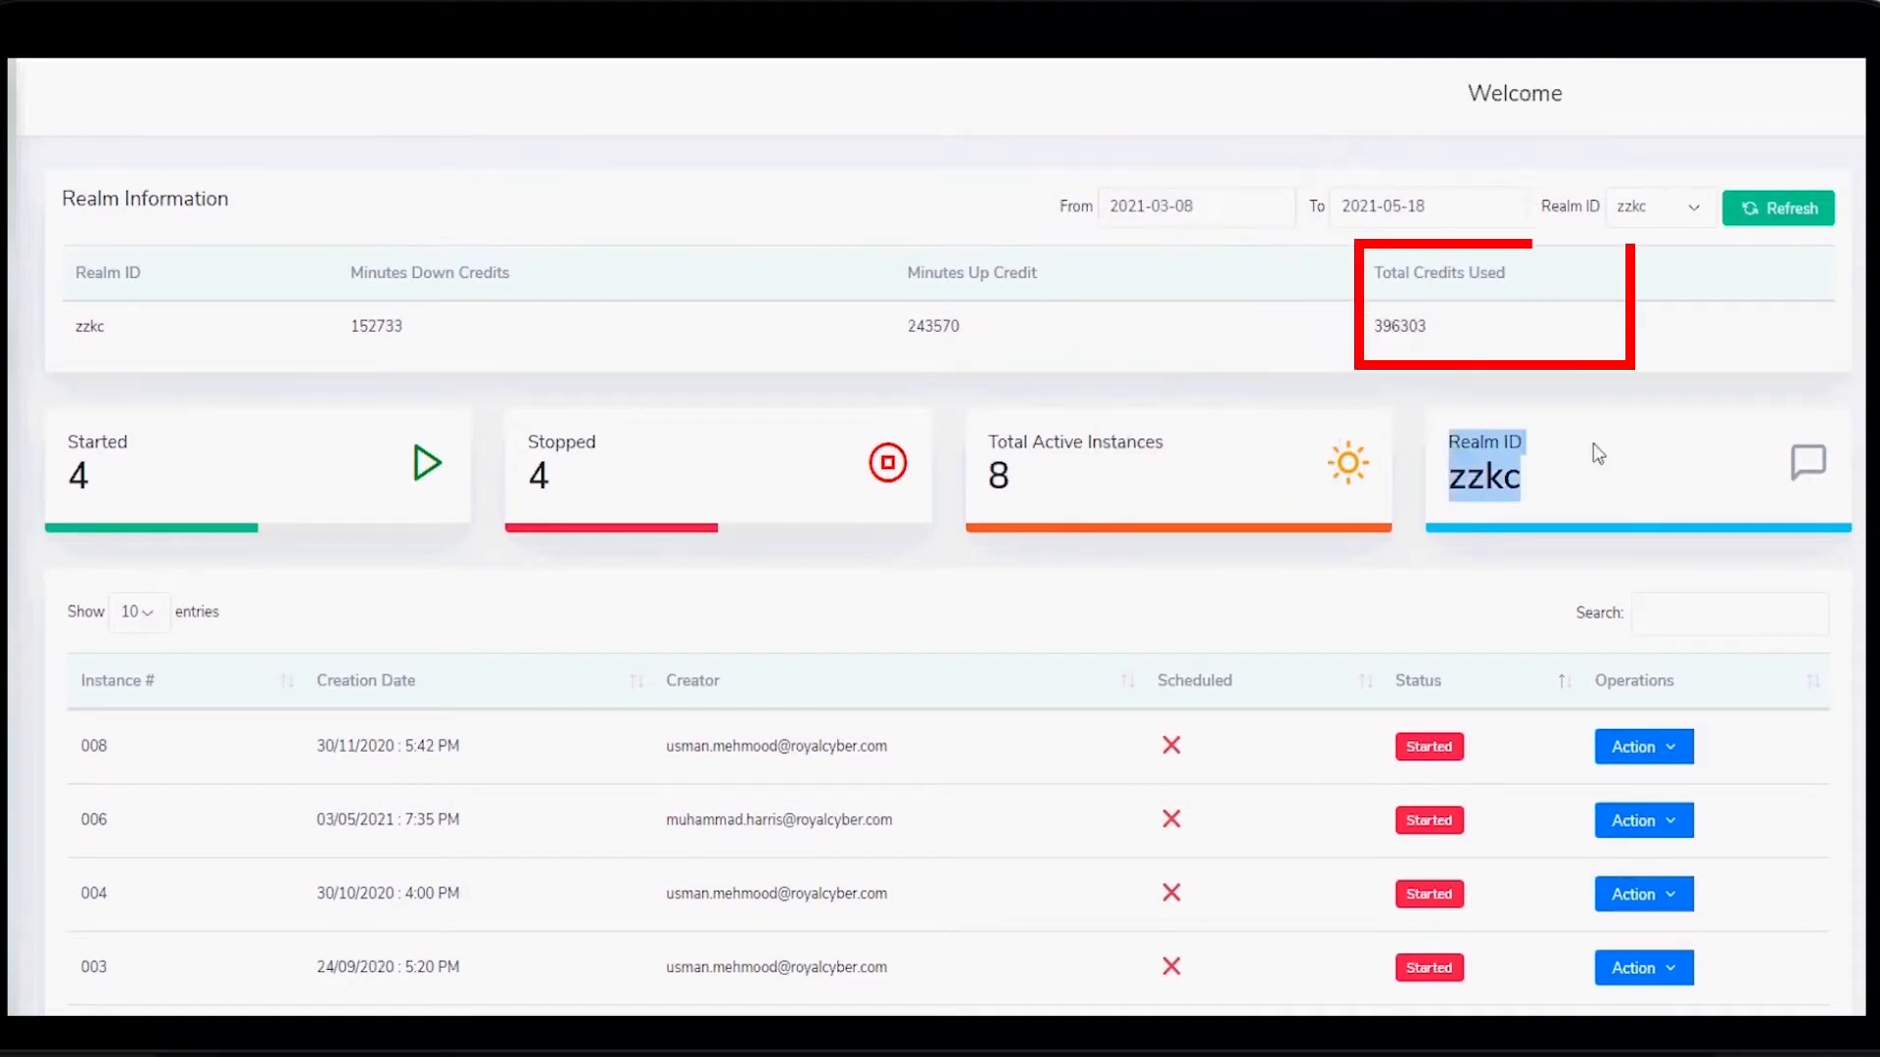
scroll("down", 3)
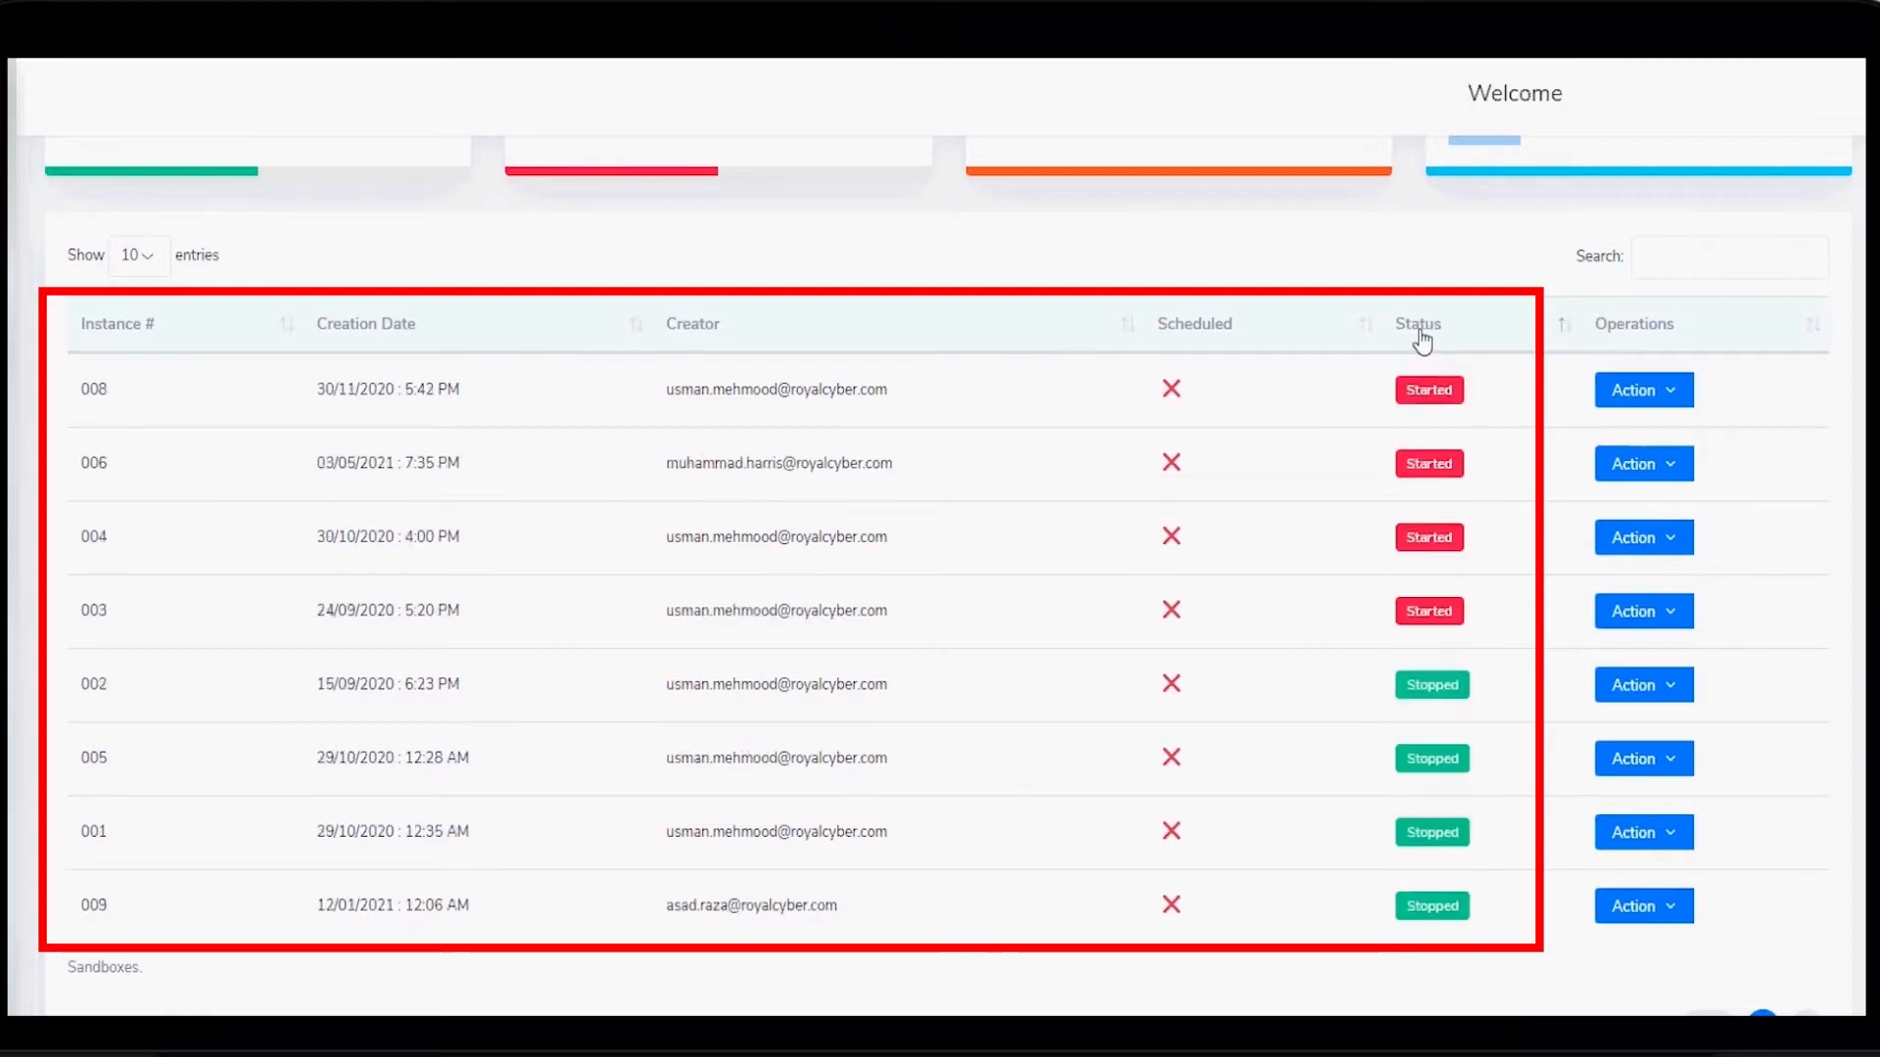
left_click(1730, 256)
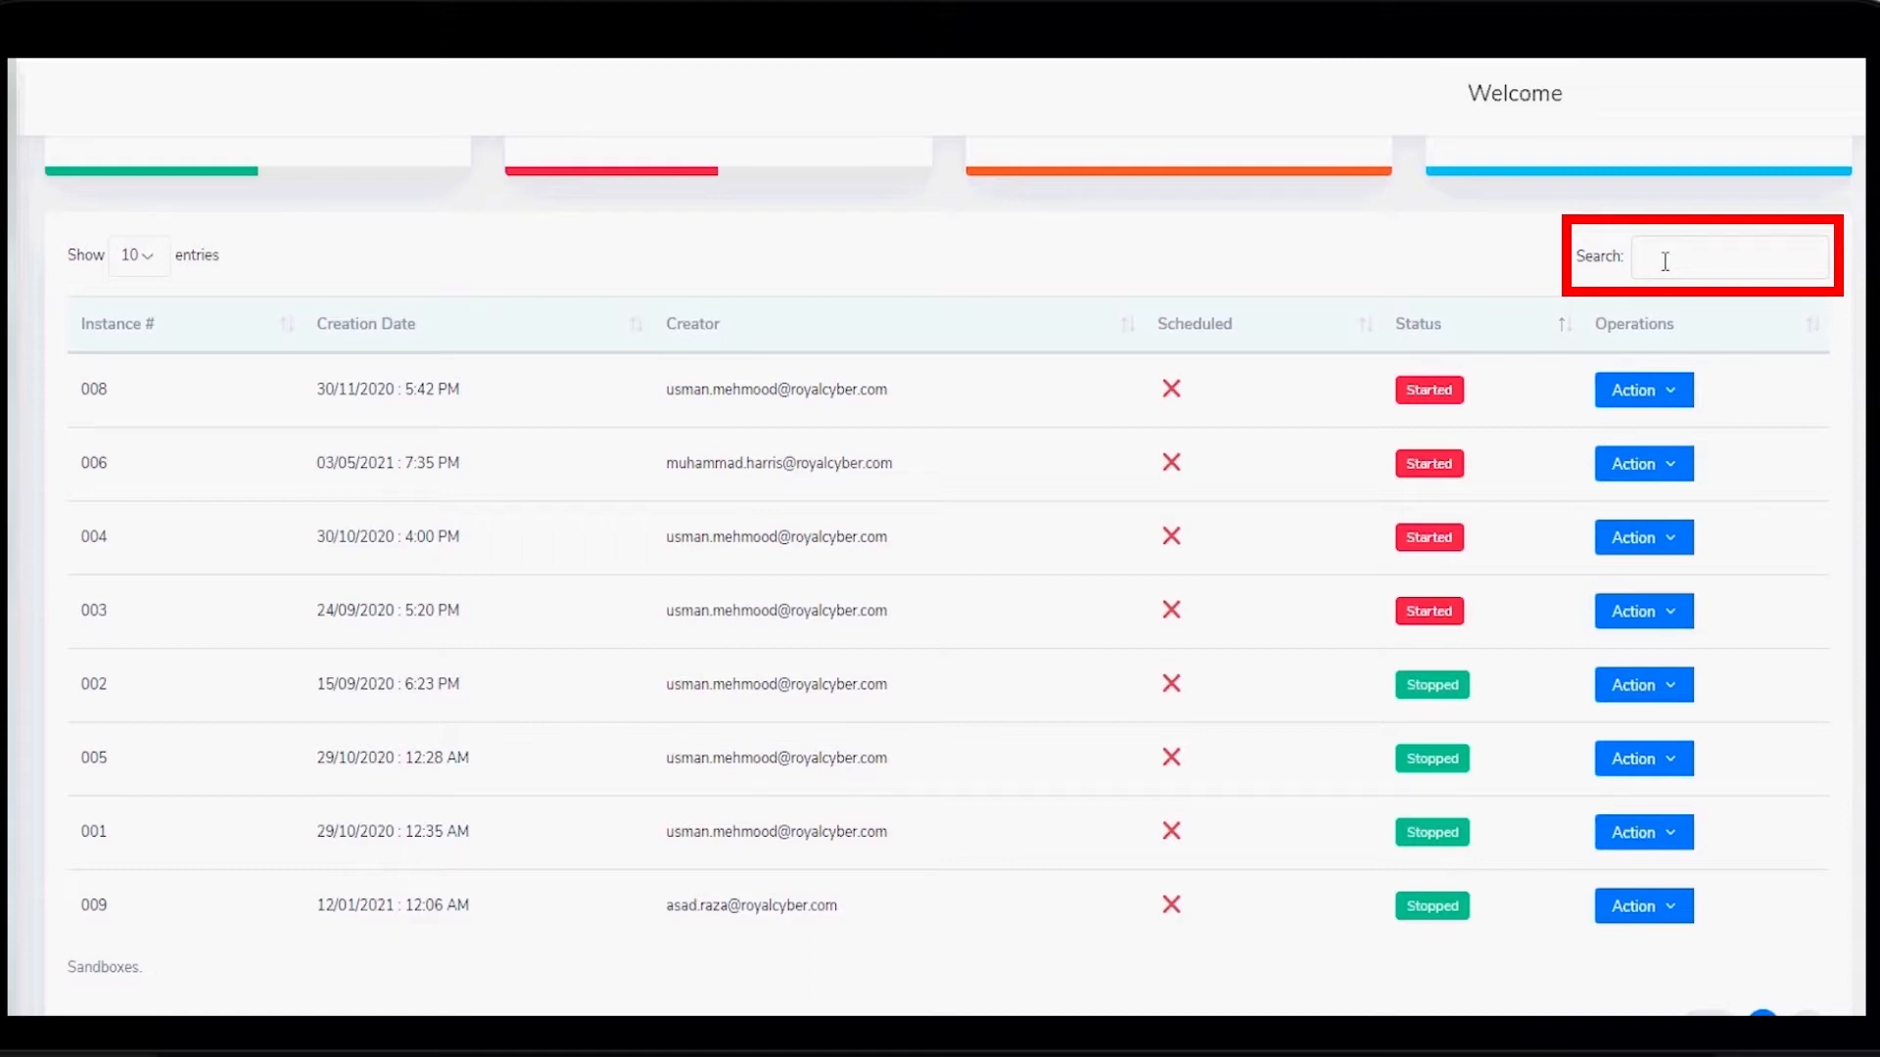
left_click(1643, 390)
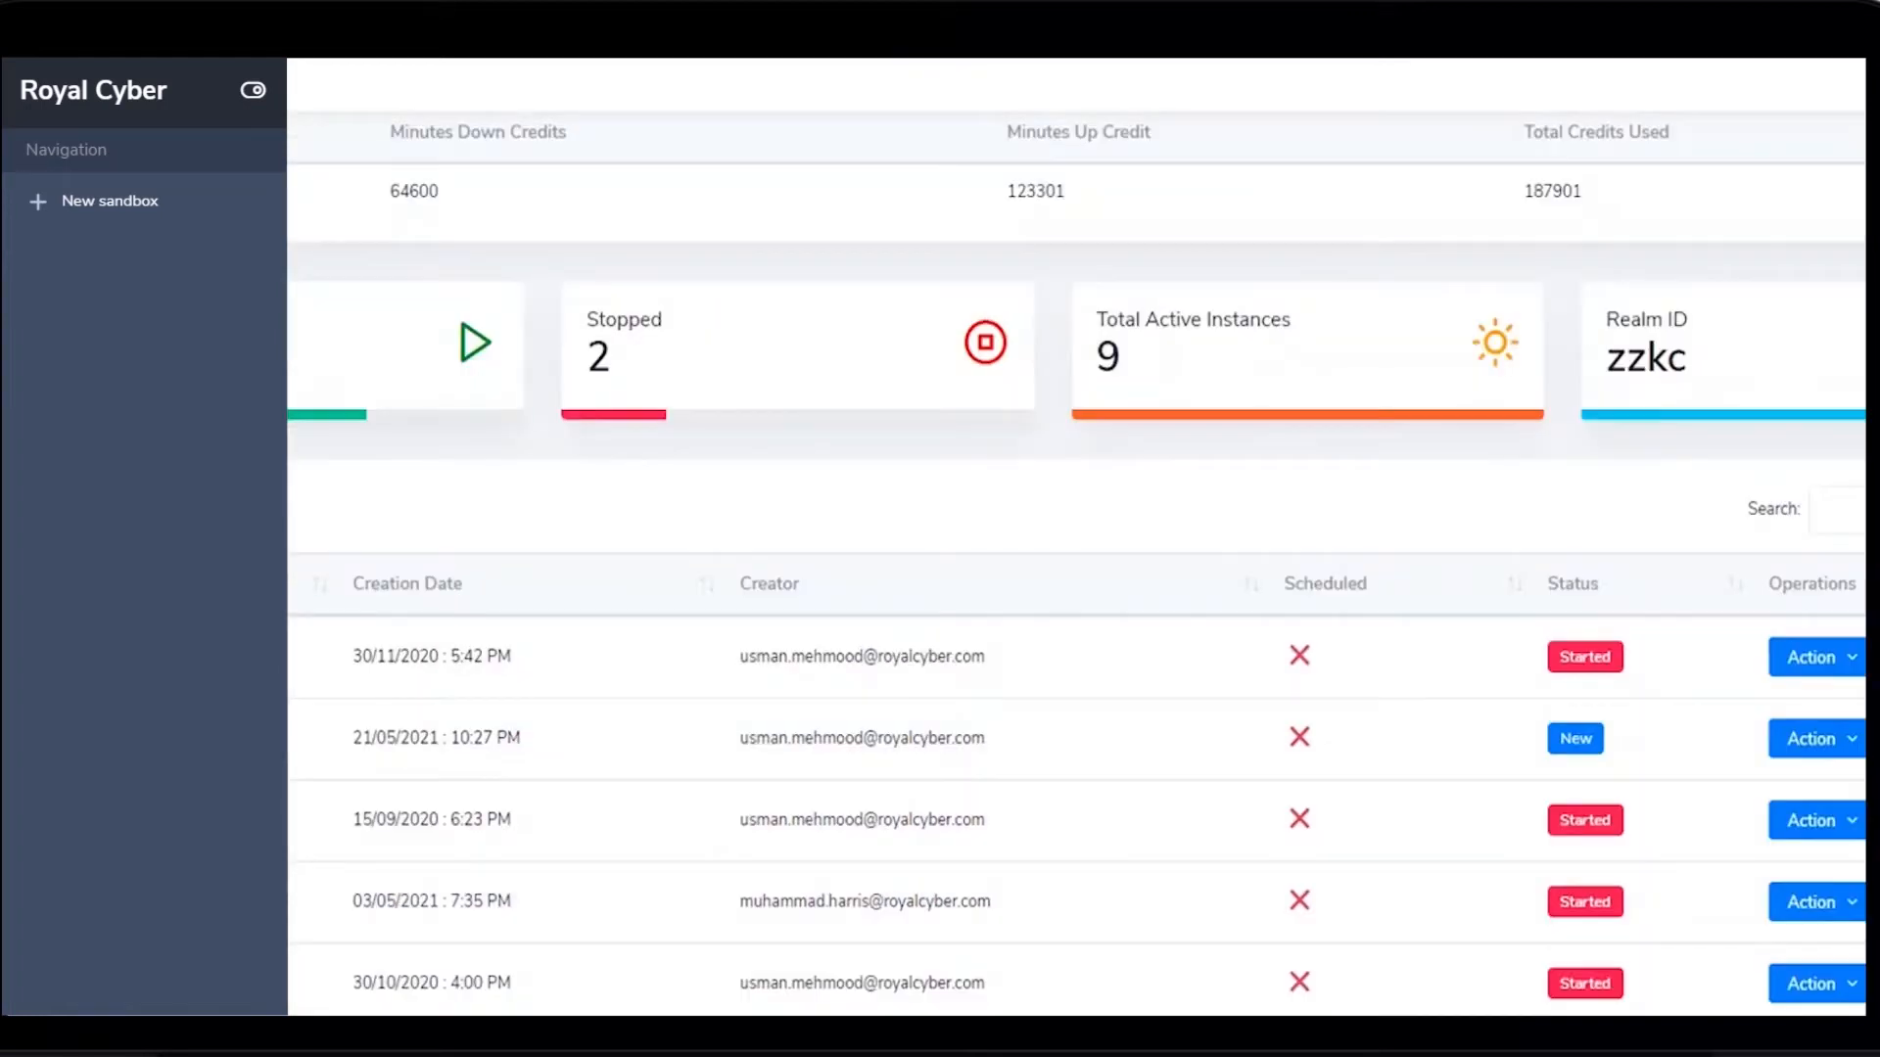
- Choose New sandbox from the side navigation to bring up the Create New Sandbox form
left_click(109, 199)
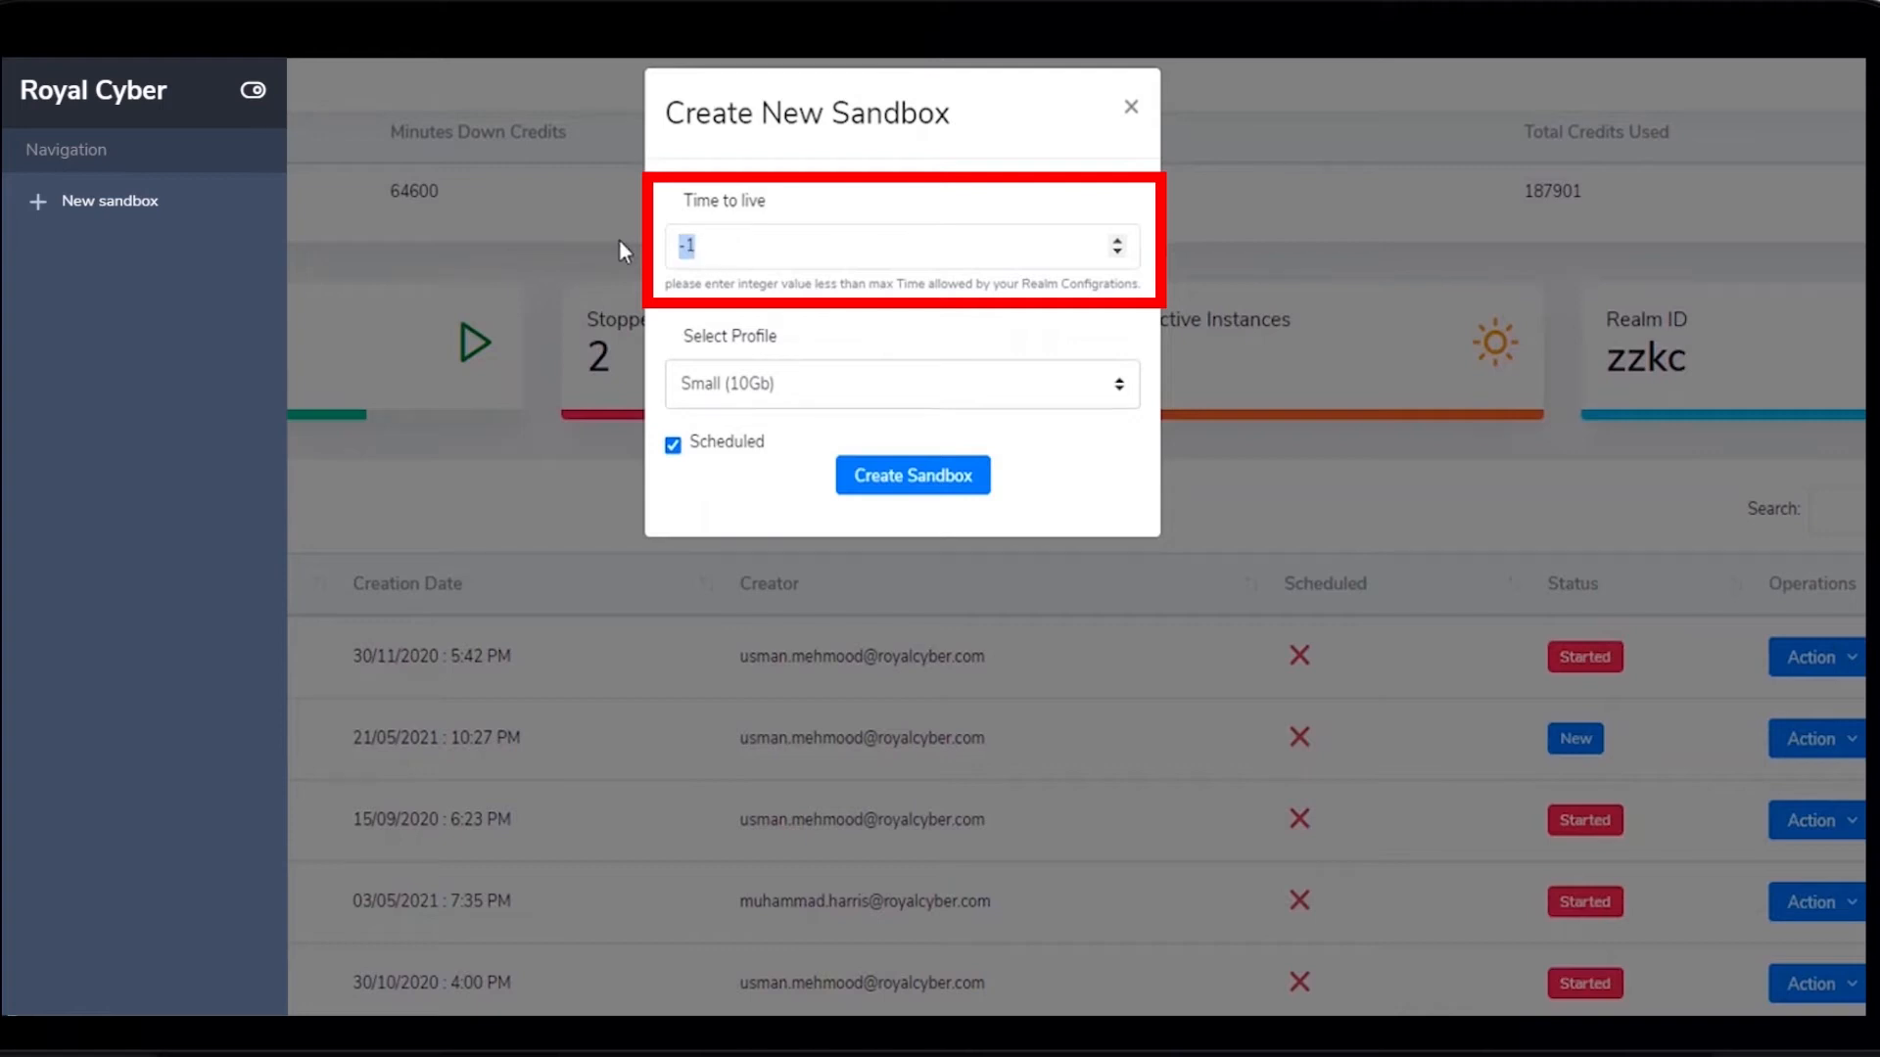
- Enter time to live 24, choose the Large(30GB) profile, and tick Scheduled
type("24")
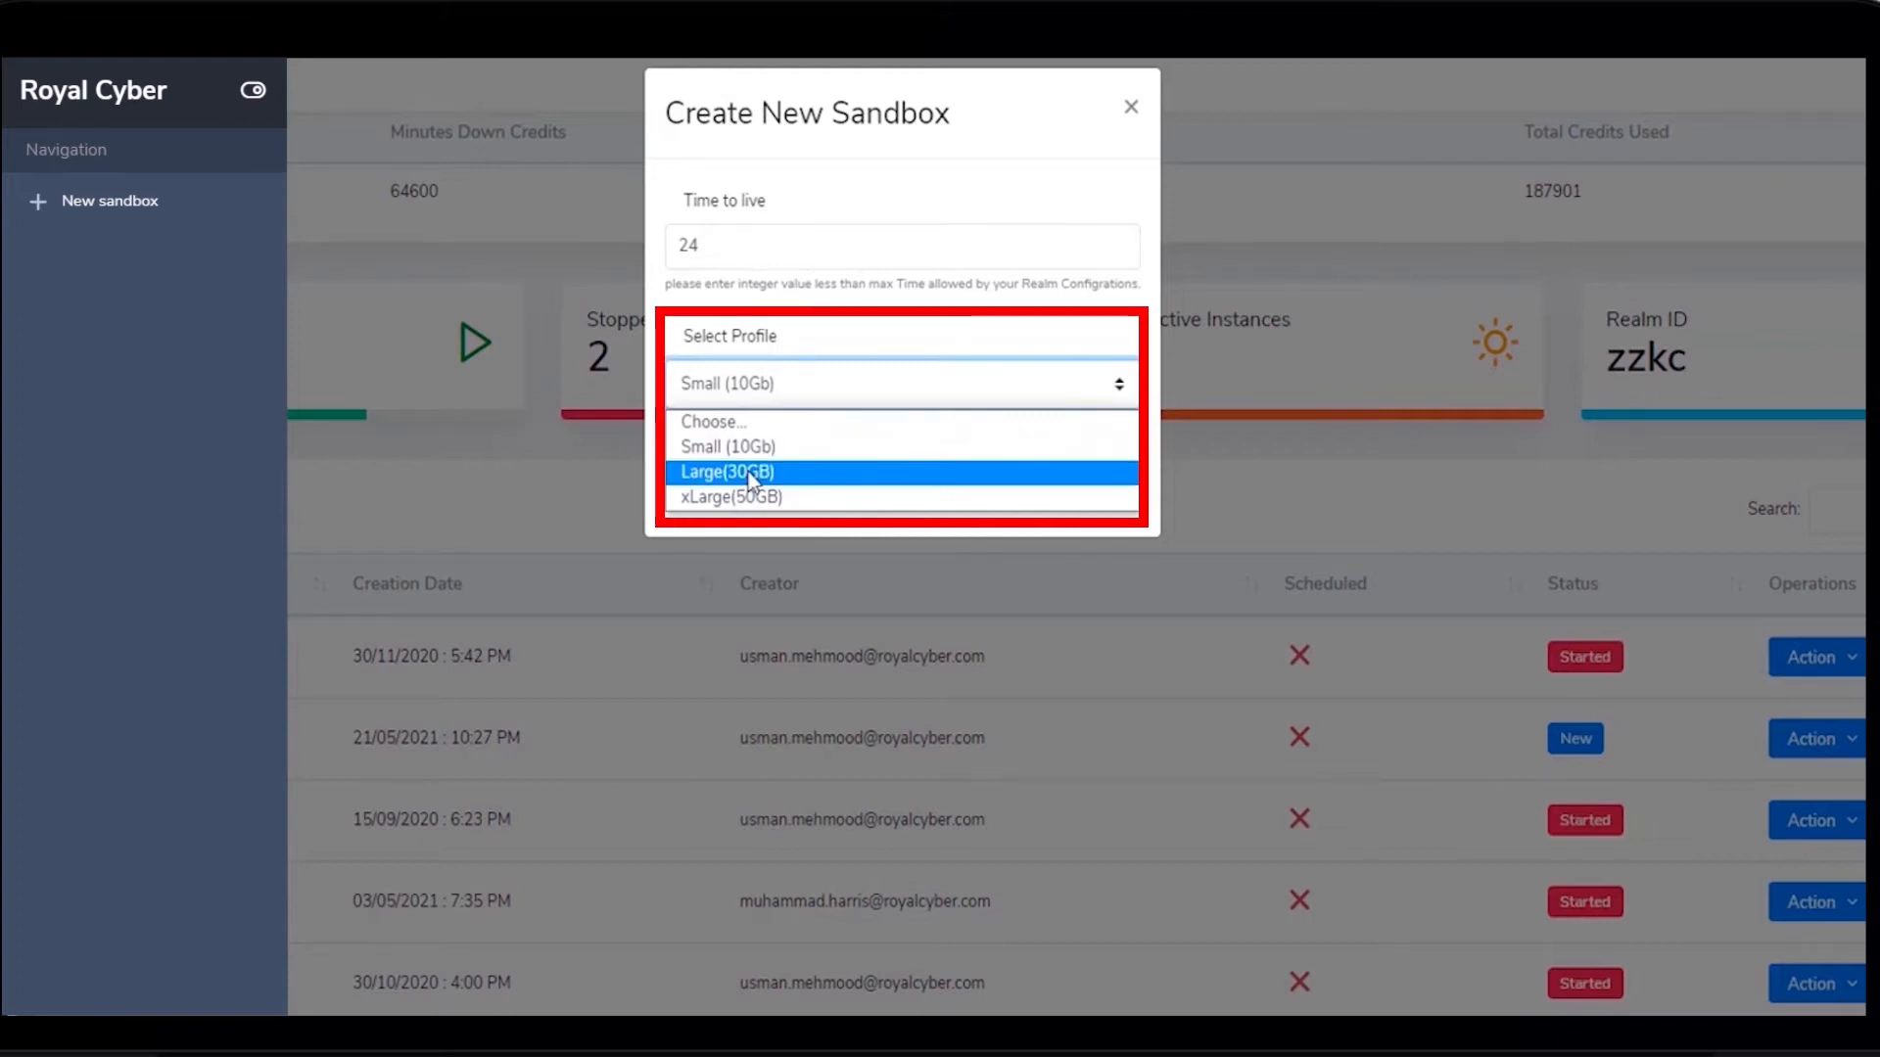
left_click(725, 471)
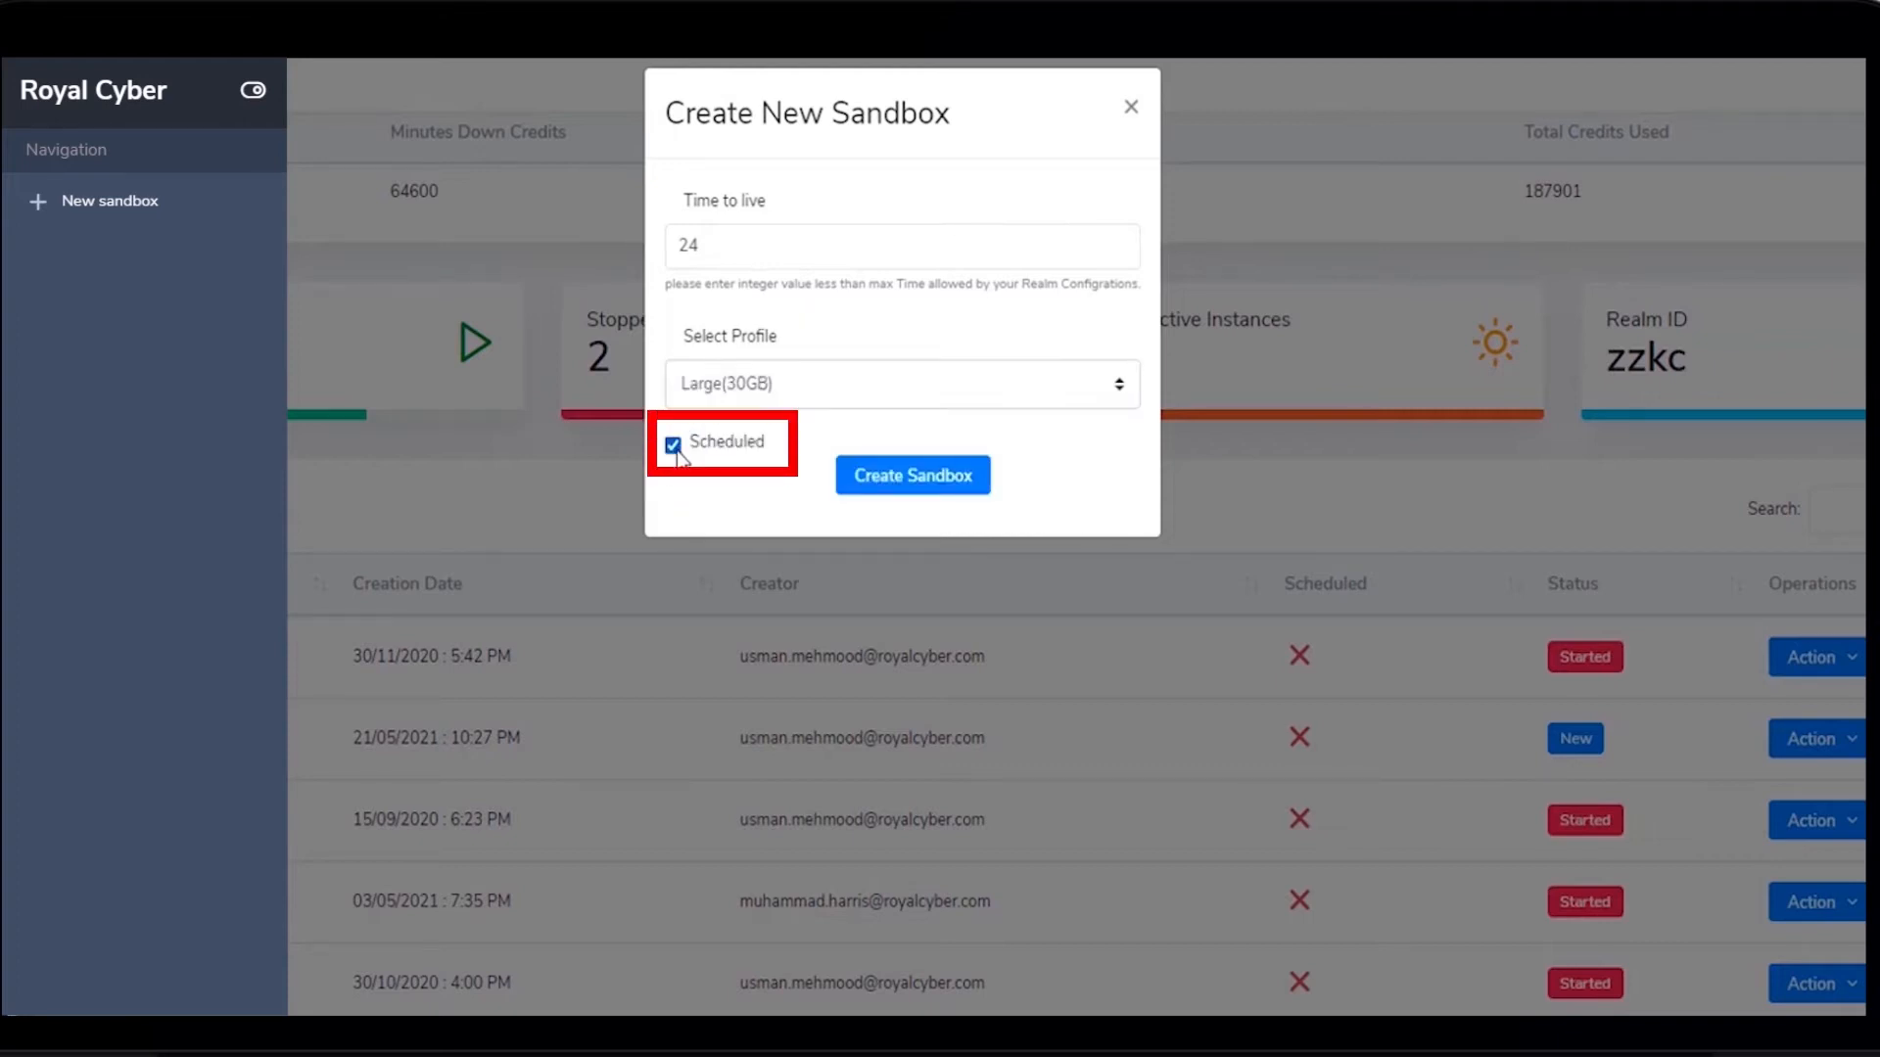
left_click(911, 475)
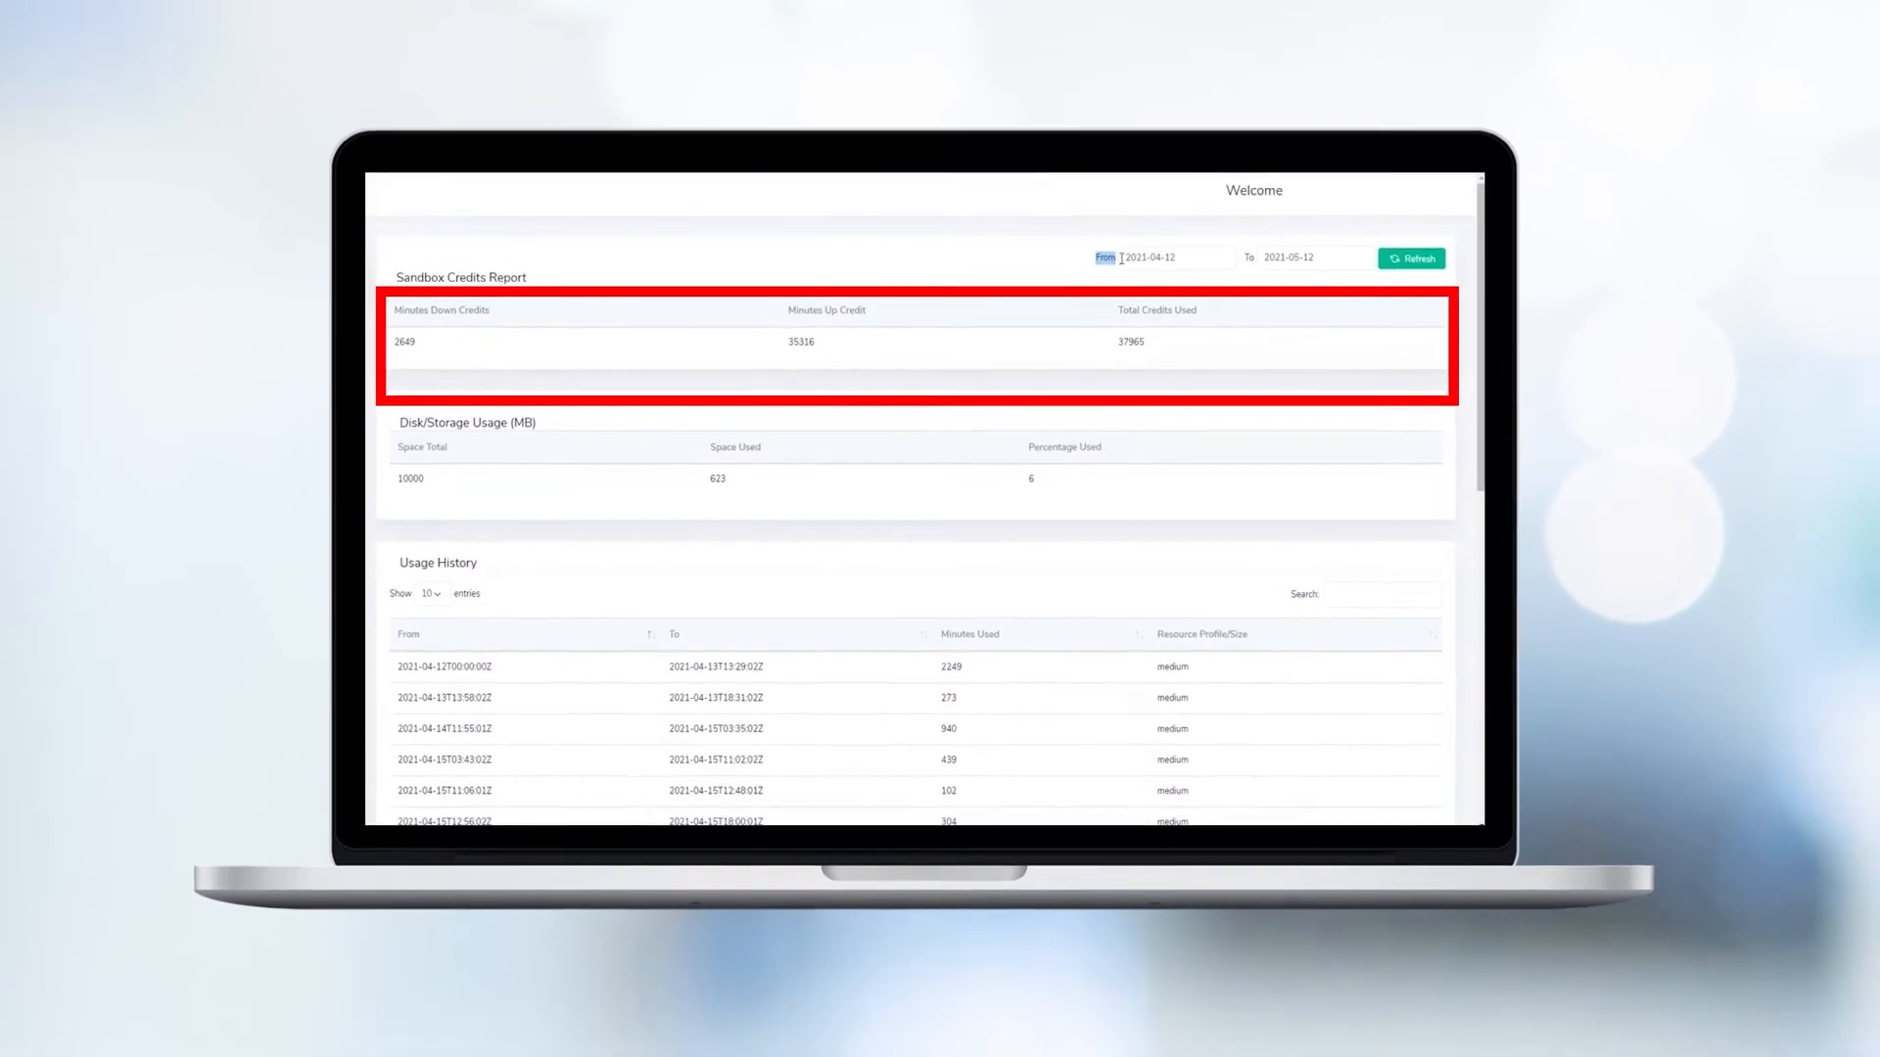
- Scroll through Disk/Storage Usage, the 31 usage history entries and Important Links
scroll("down", 3)
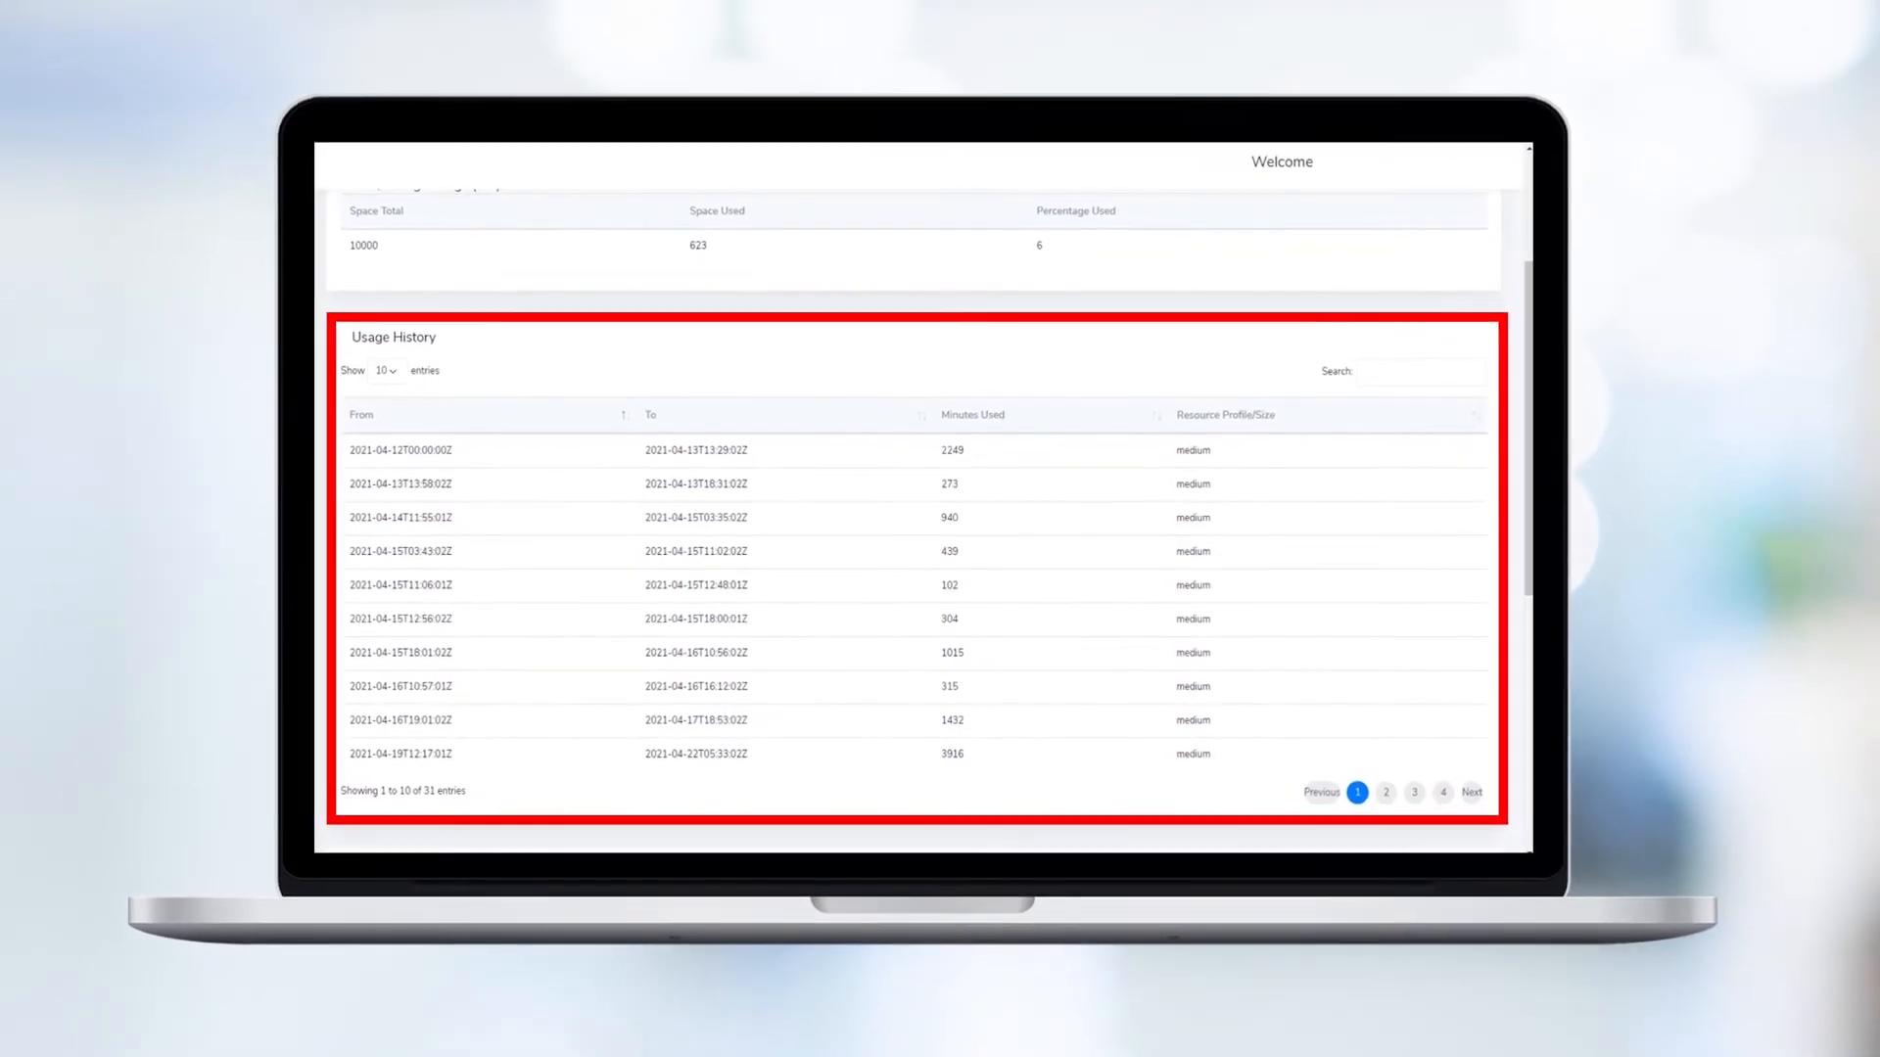
scroll("down", 3)
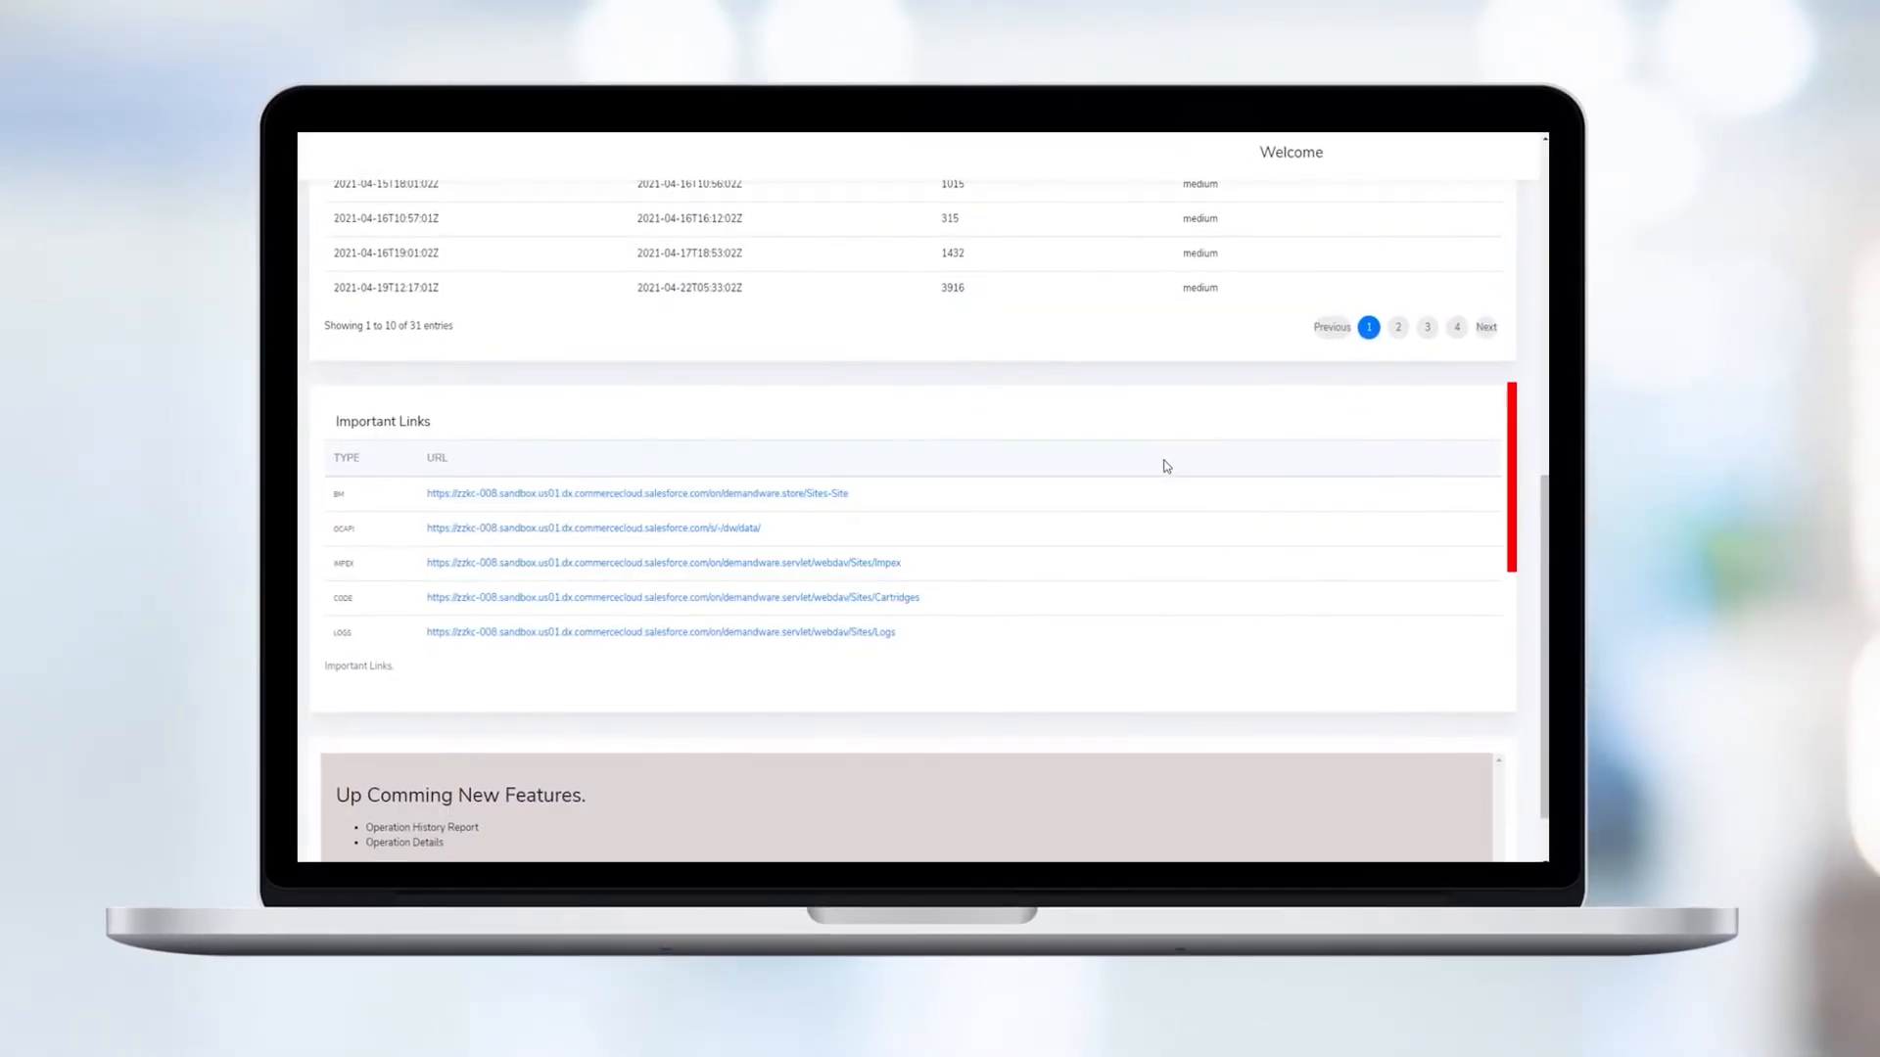